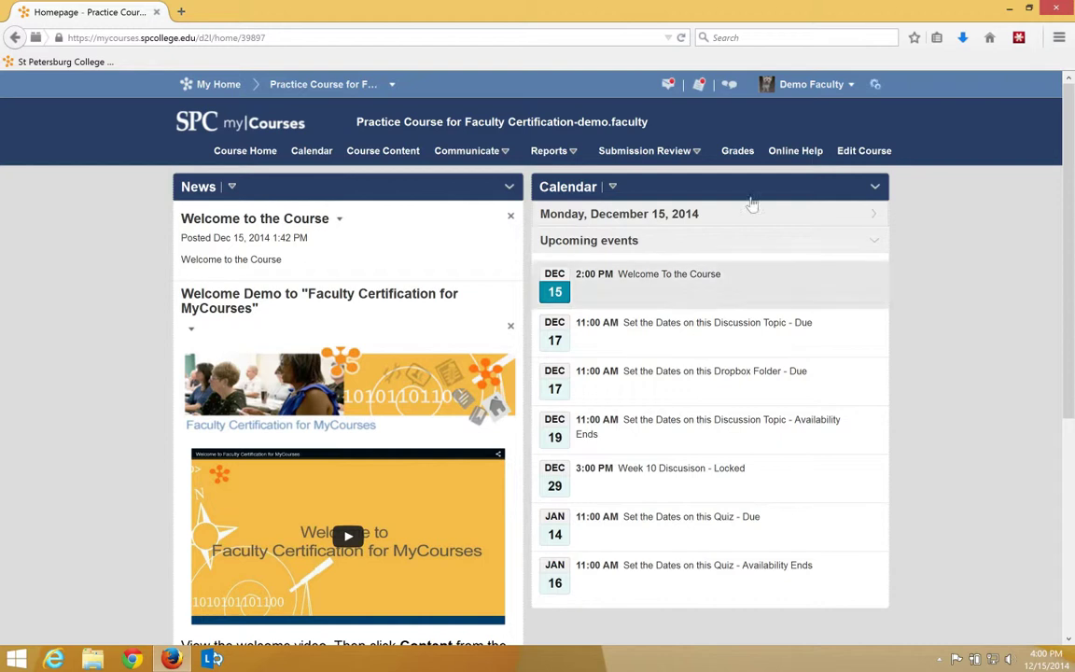
- Go to Discussions and choose Edit Topic on Week 10 Discussion under Weekly Discussions
click(646, 149)
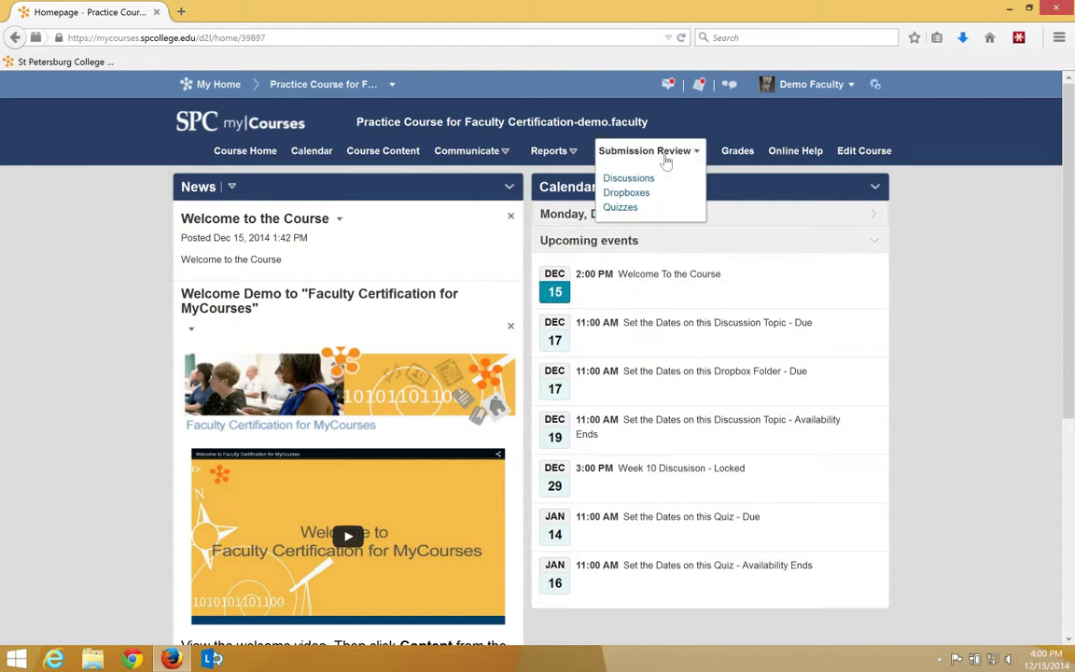
click(627, 177)
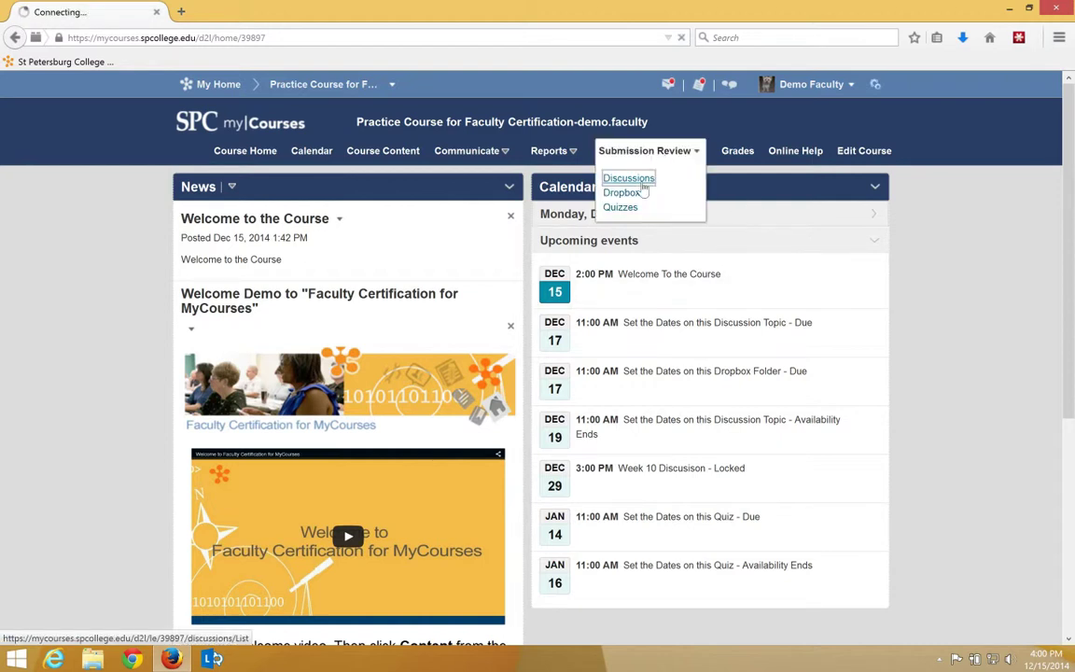
click(627, 177)
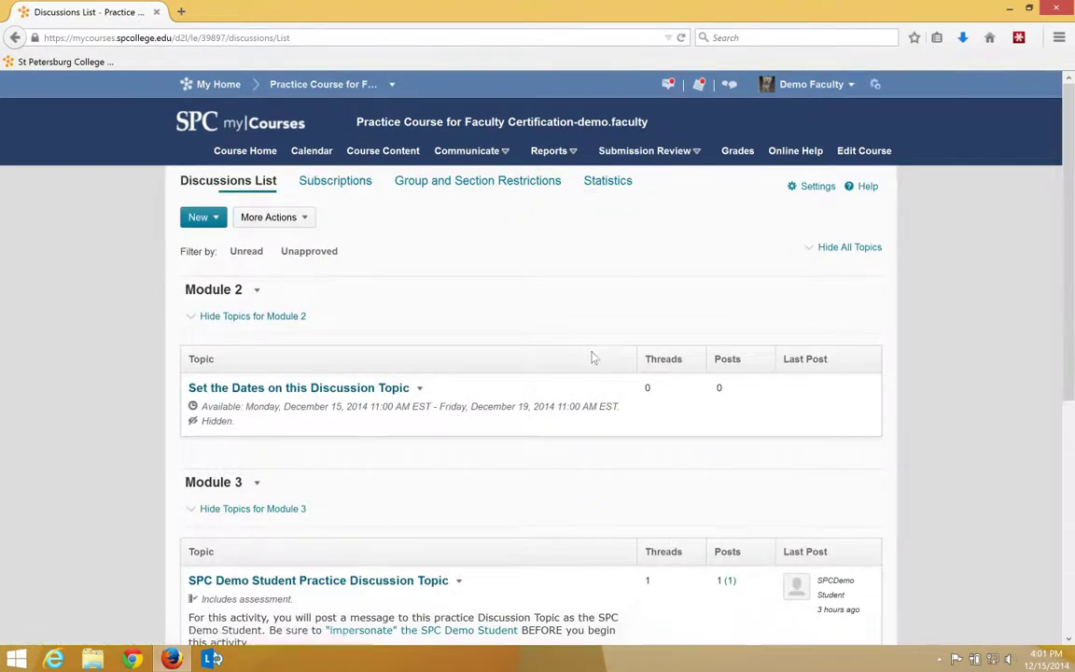
scroll(down, 3)
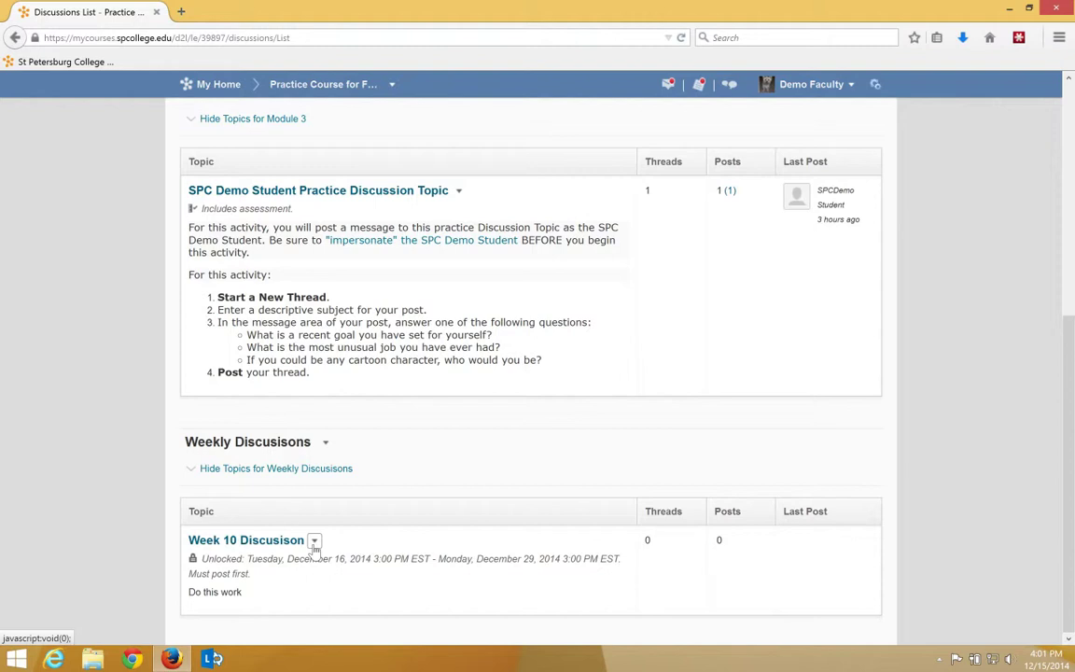
click(314, 541)
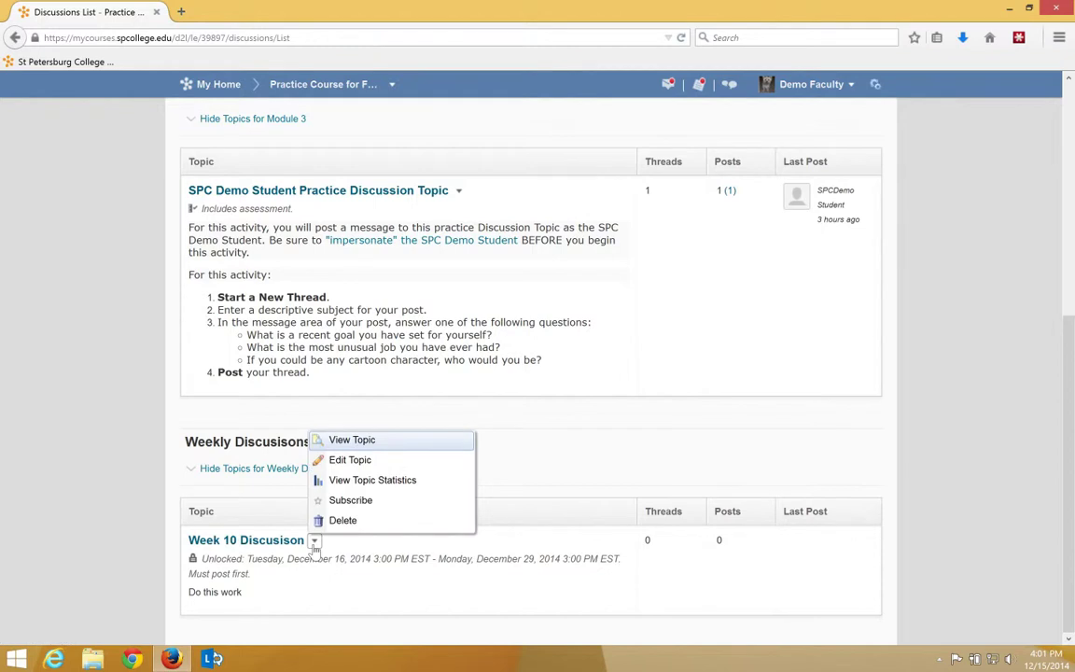
click(351, 440)
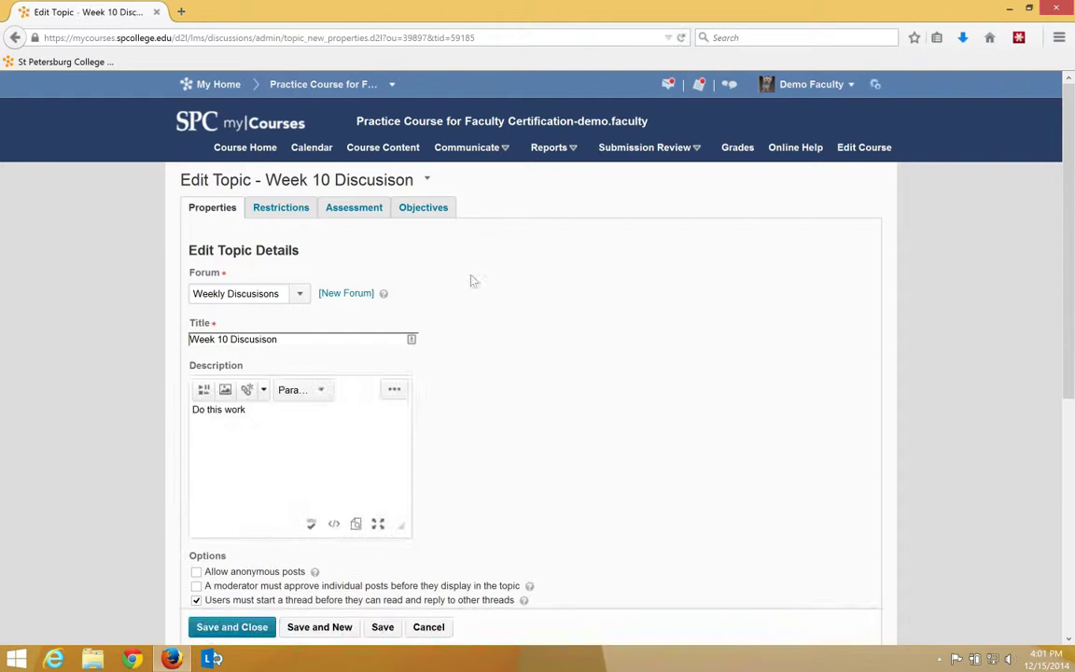
- Show the topic's Assessment settings and start a New Grade Item
click(355, 207)
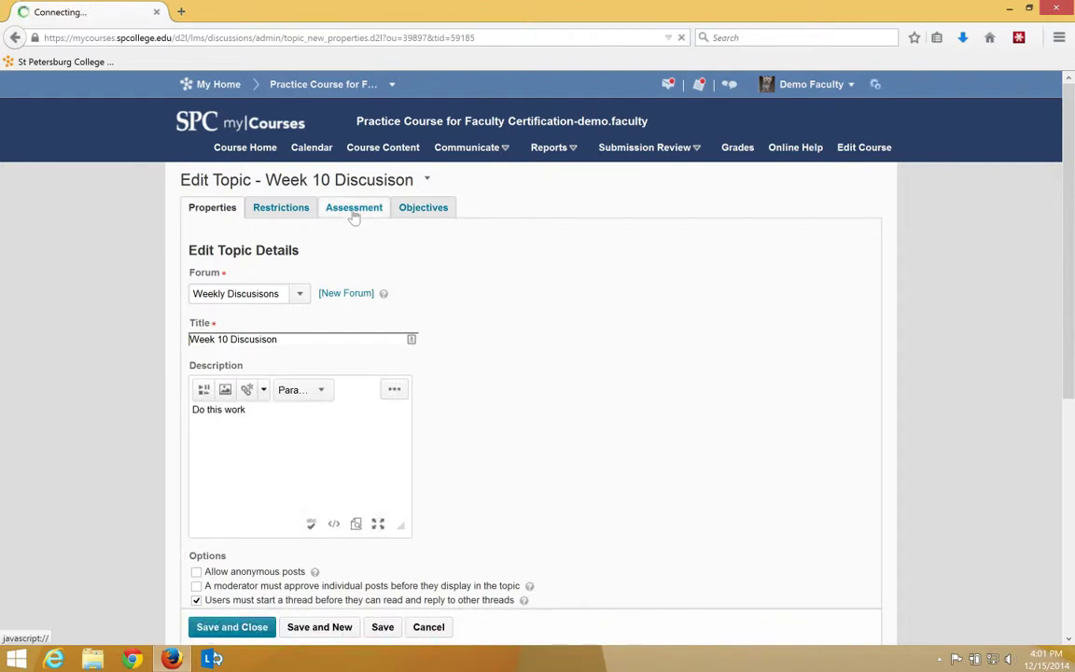
click(355, 207)
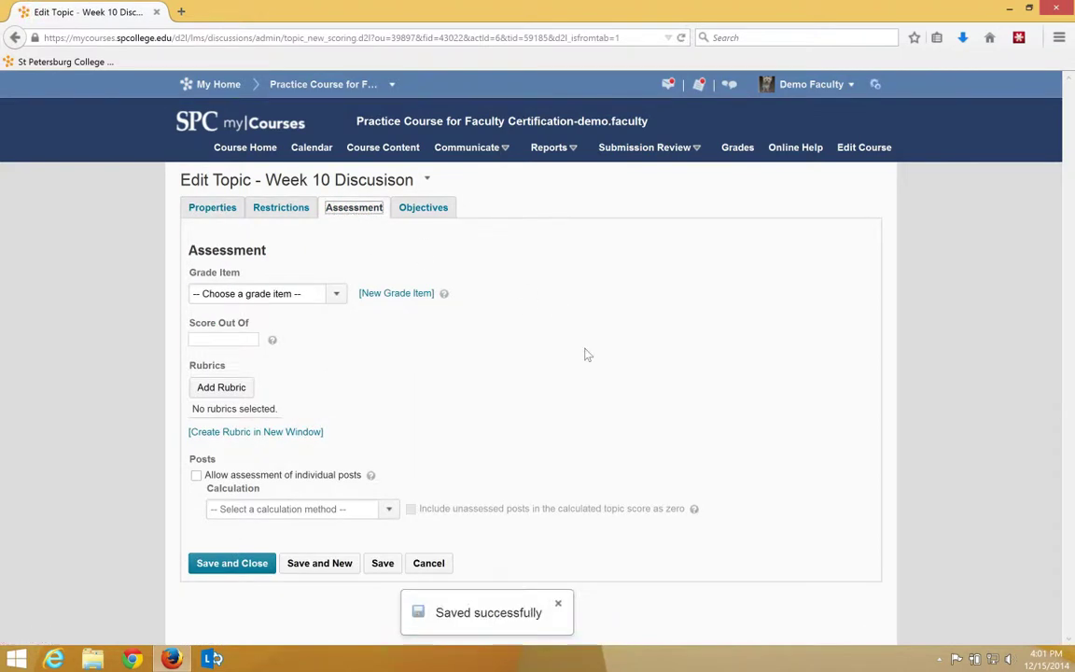
mouse_move(523, 390)
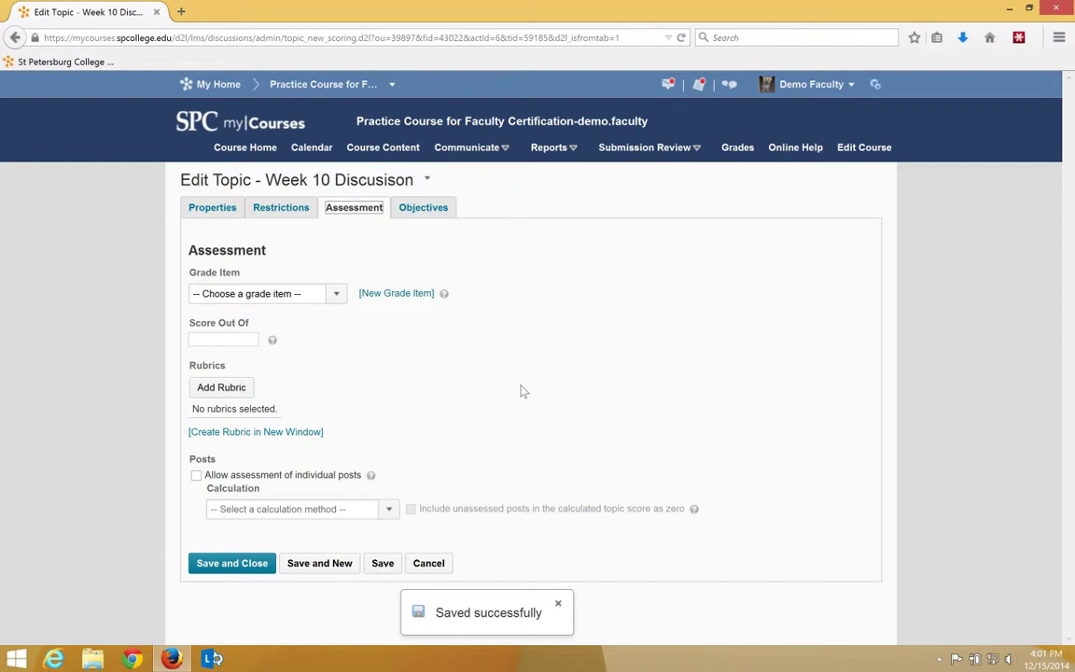
click(396, 293)
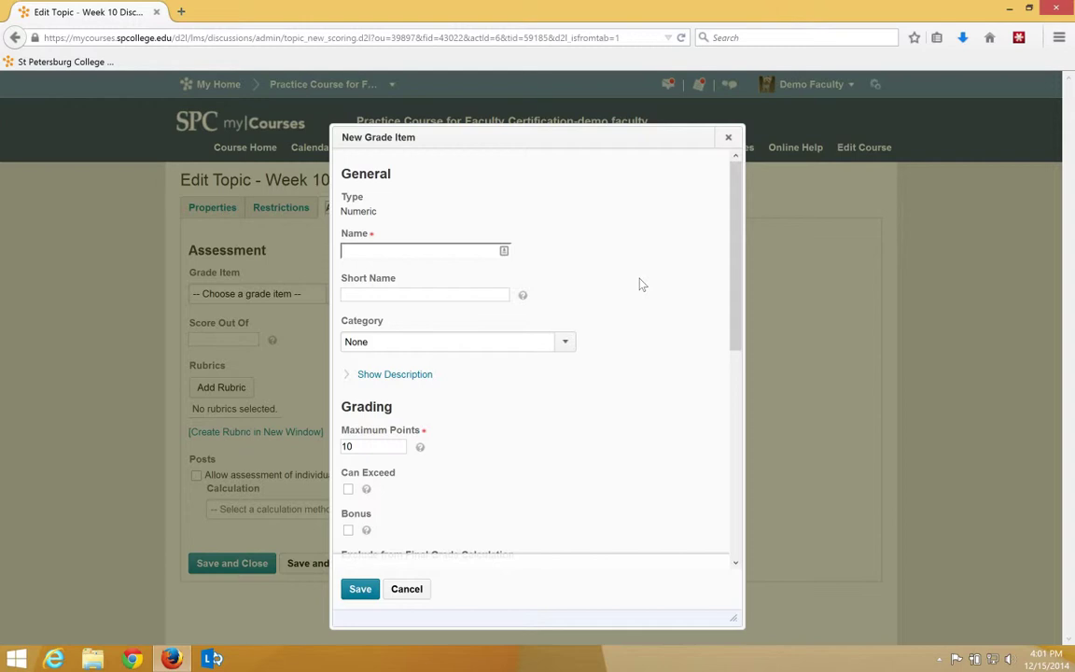
- Save a grade item named Week 10 Discussion with Maximum Points 5
text(W)
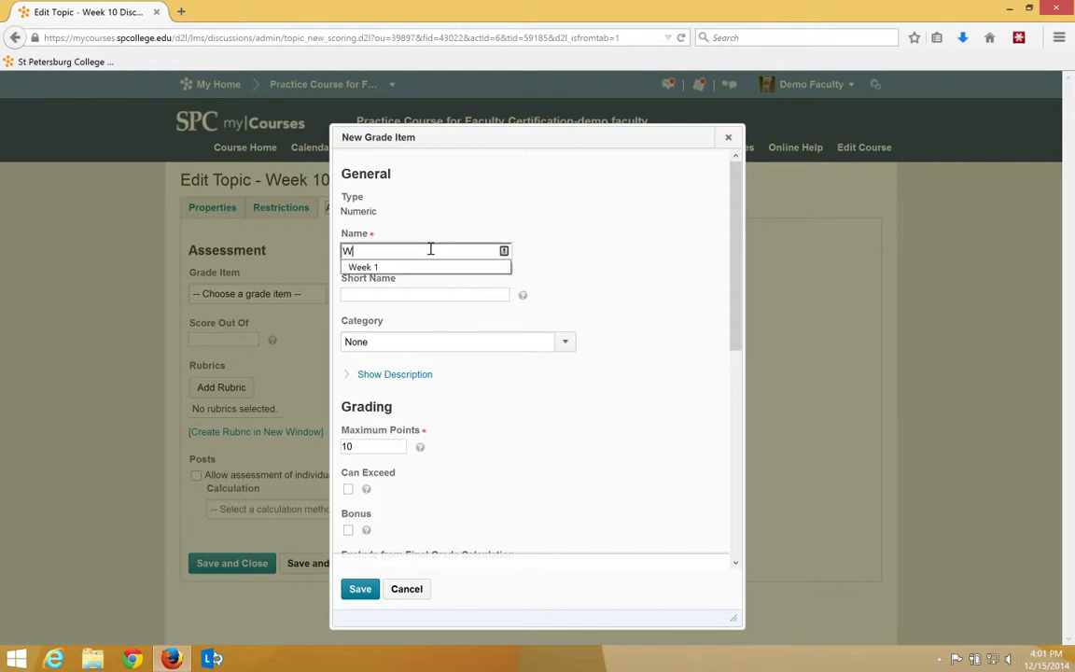
text(eek 10 Discusison)
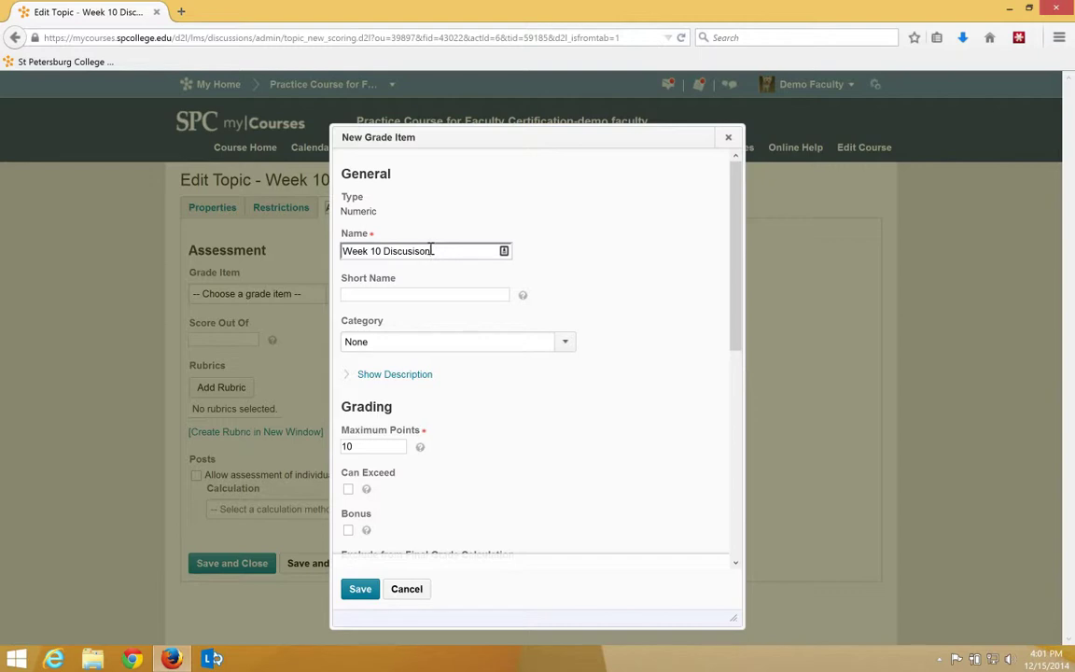
click(373, 446)
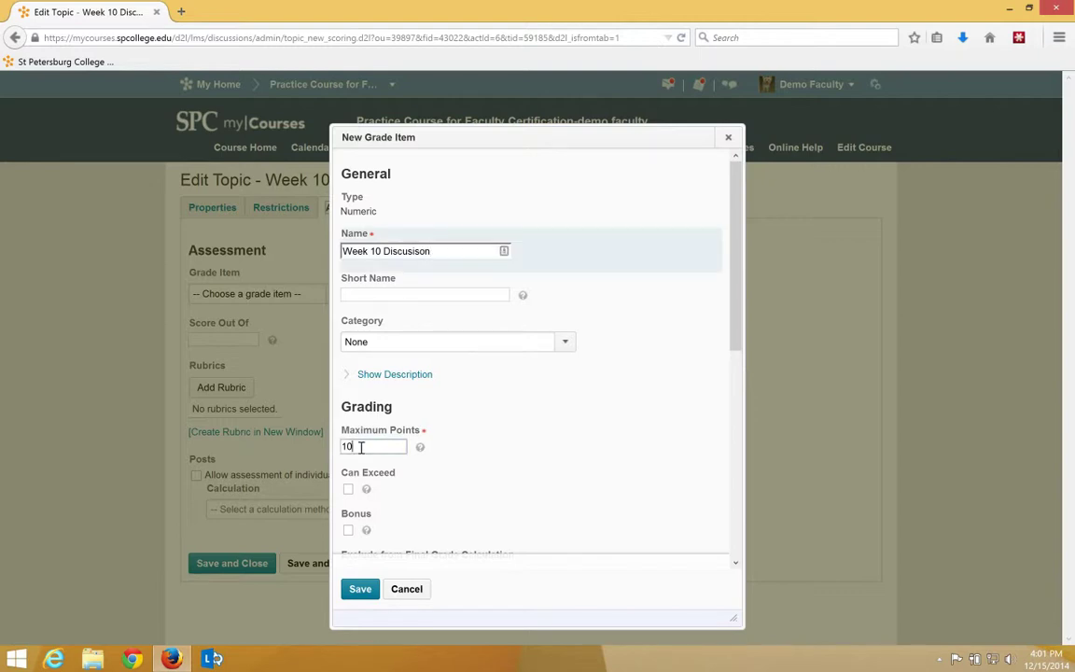
text(5)
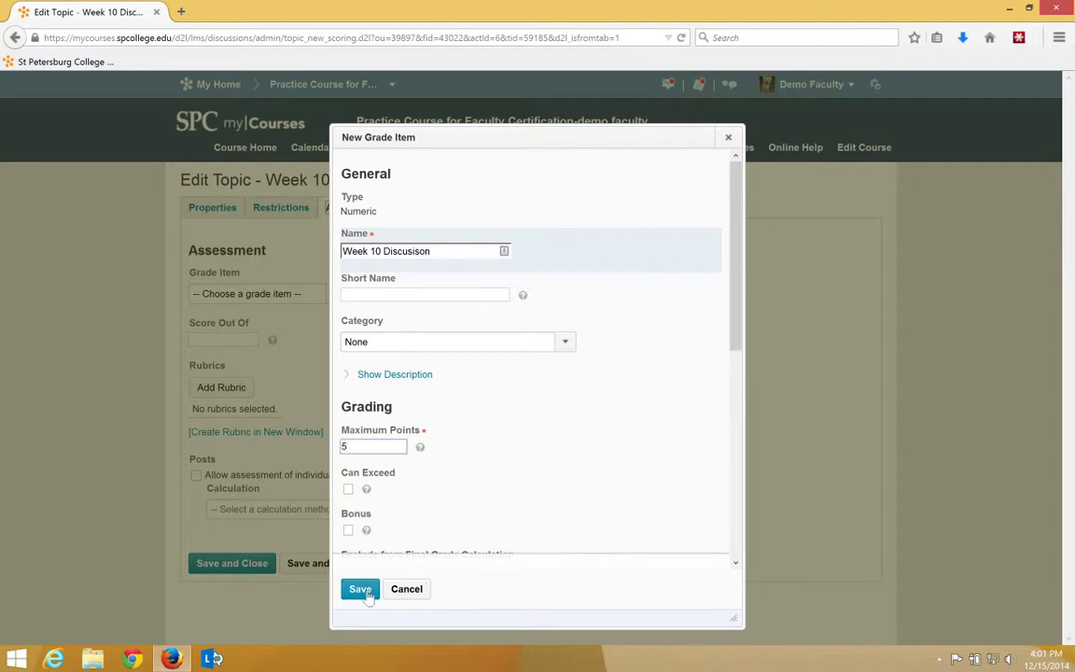
click(358, 590)
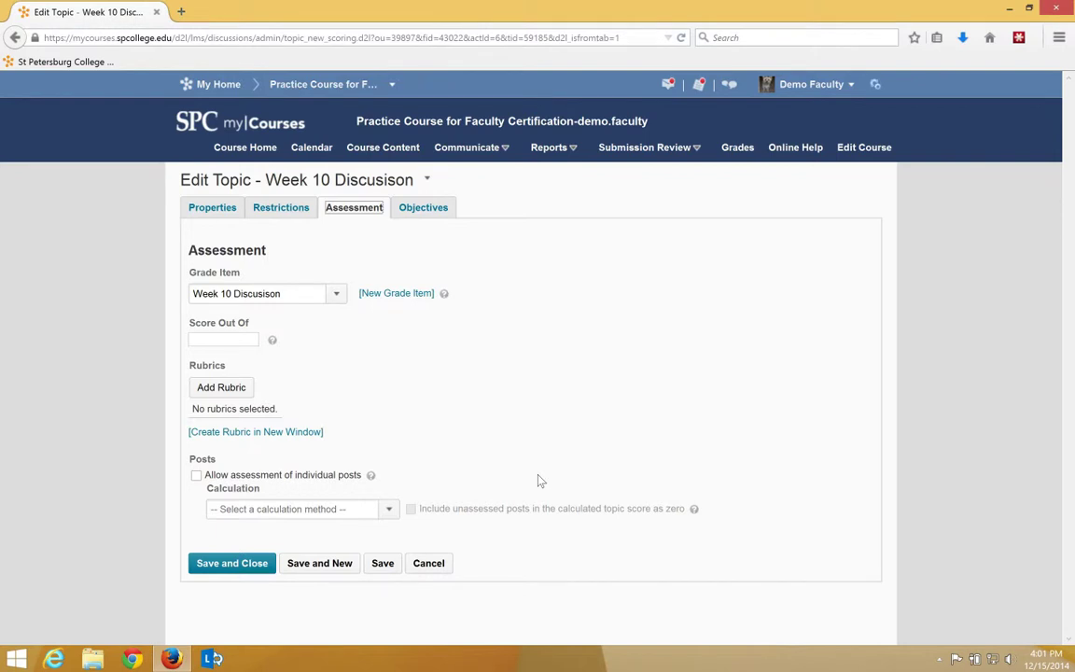
mouse_move(519, 476)
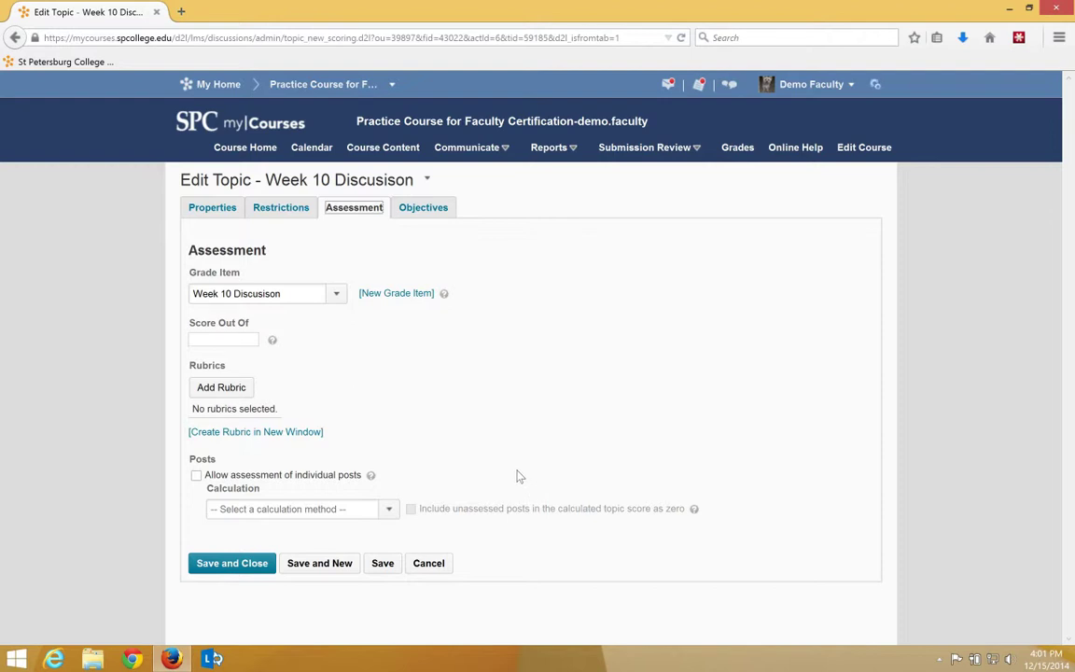
mouse_move(351, 347)
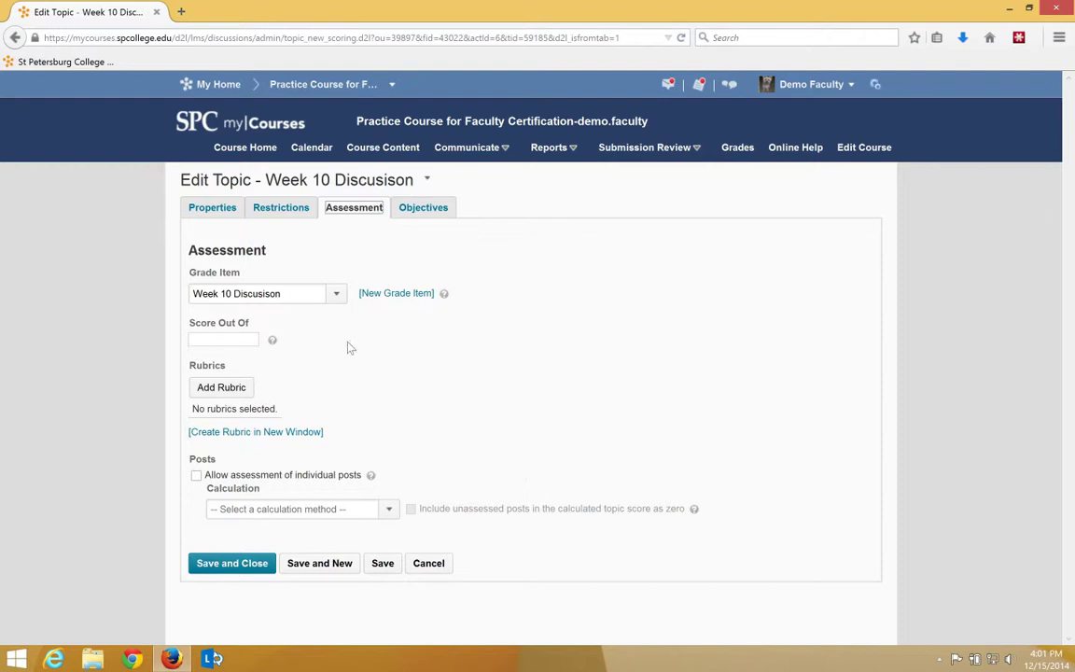
- Set Score Out Of to 5, save and close, and view Week 10 under Weekly Discussions
click(224, 340)
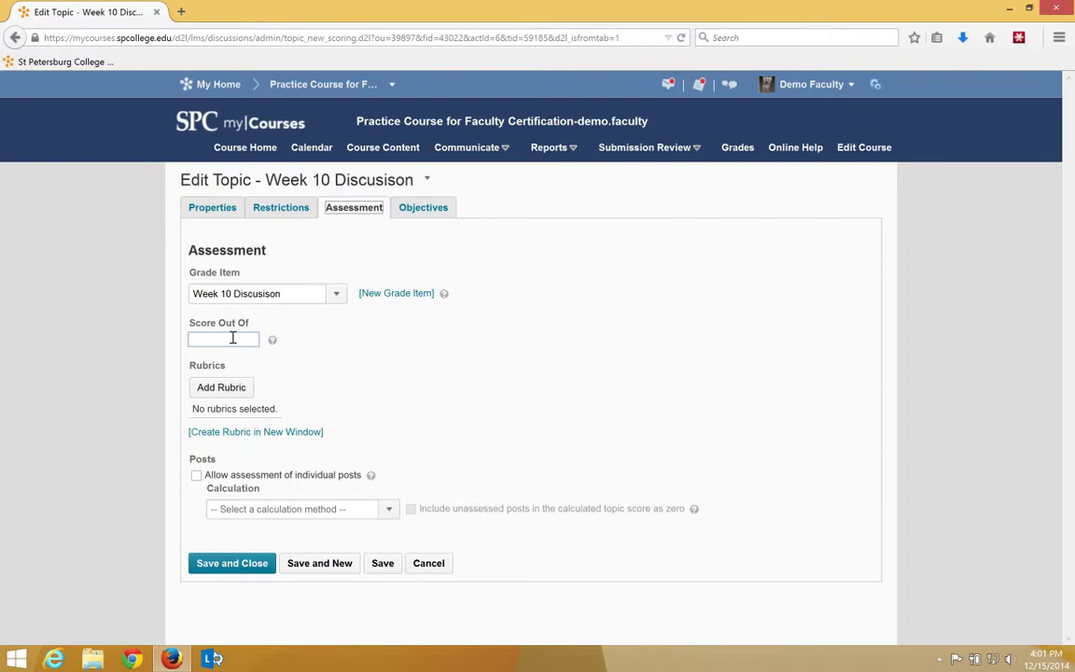
text(5)
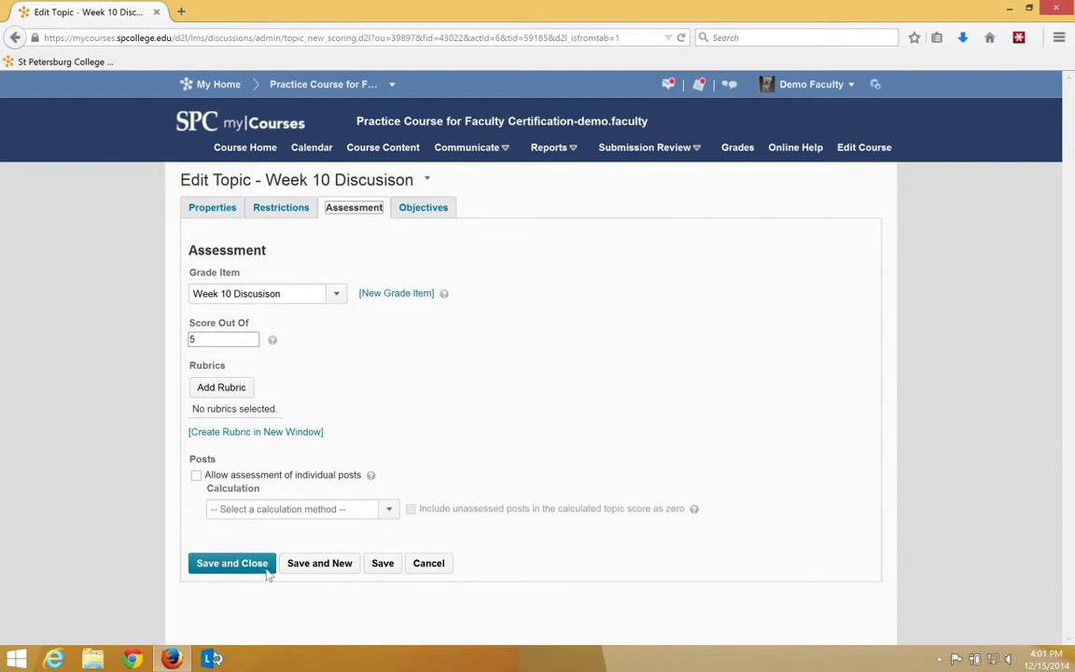
click(232, 564)
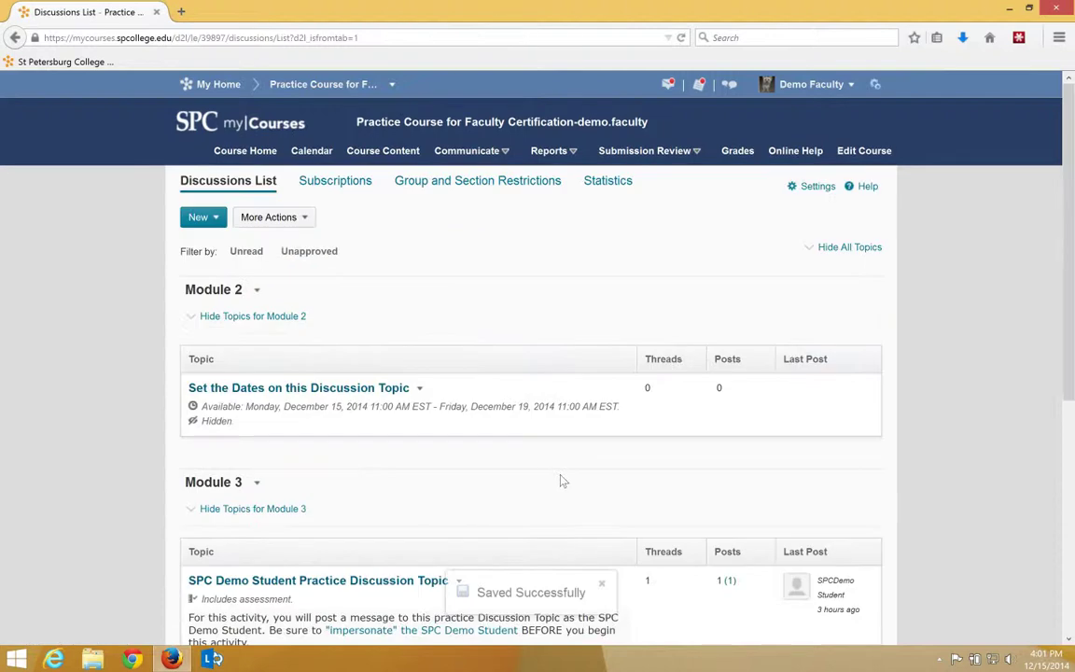
scroll(down, 3)
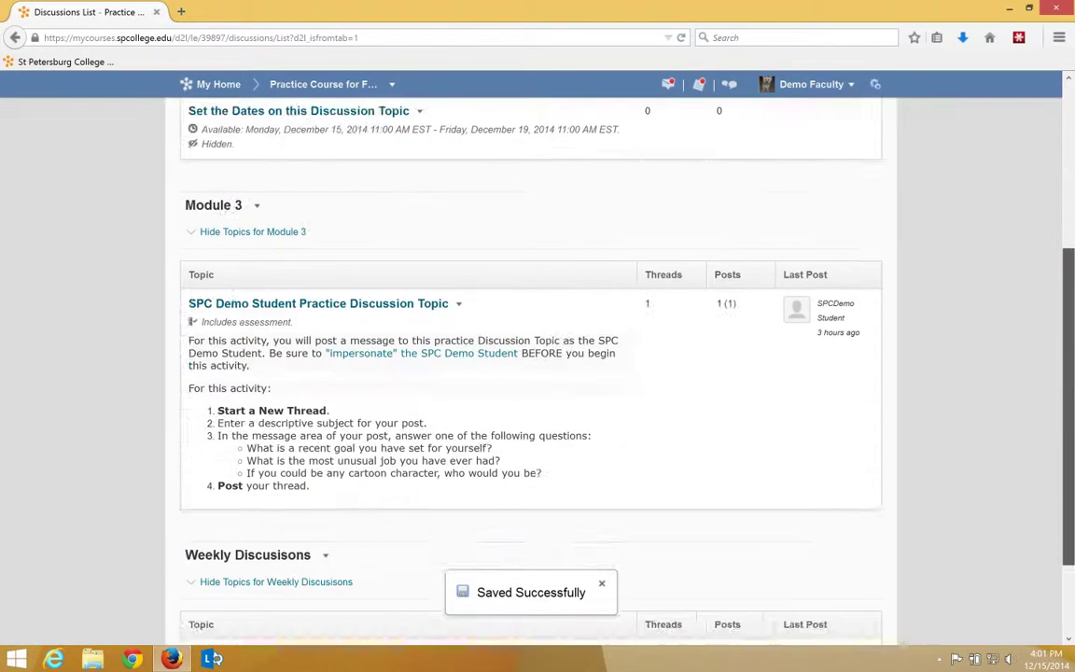
scroll(down, 3)
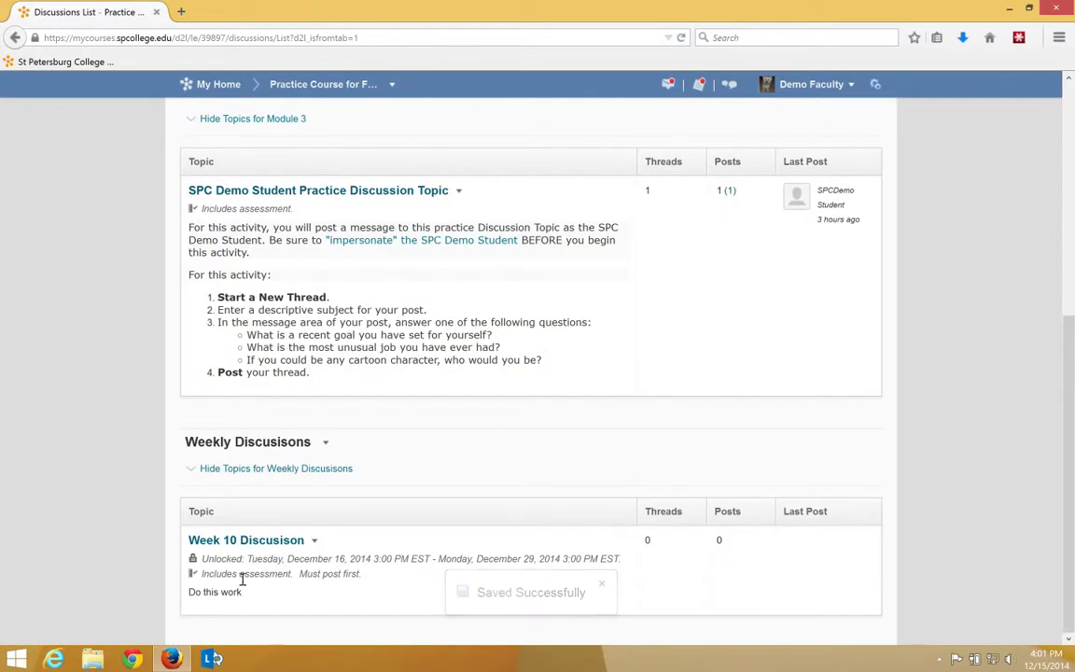